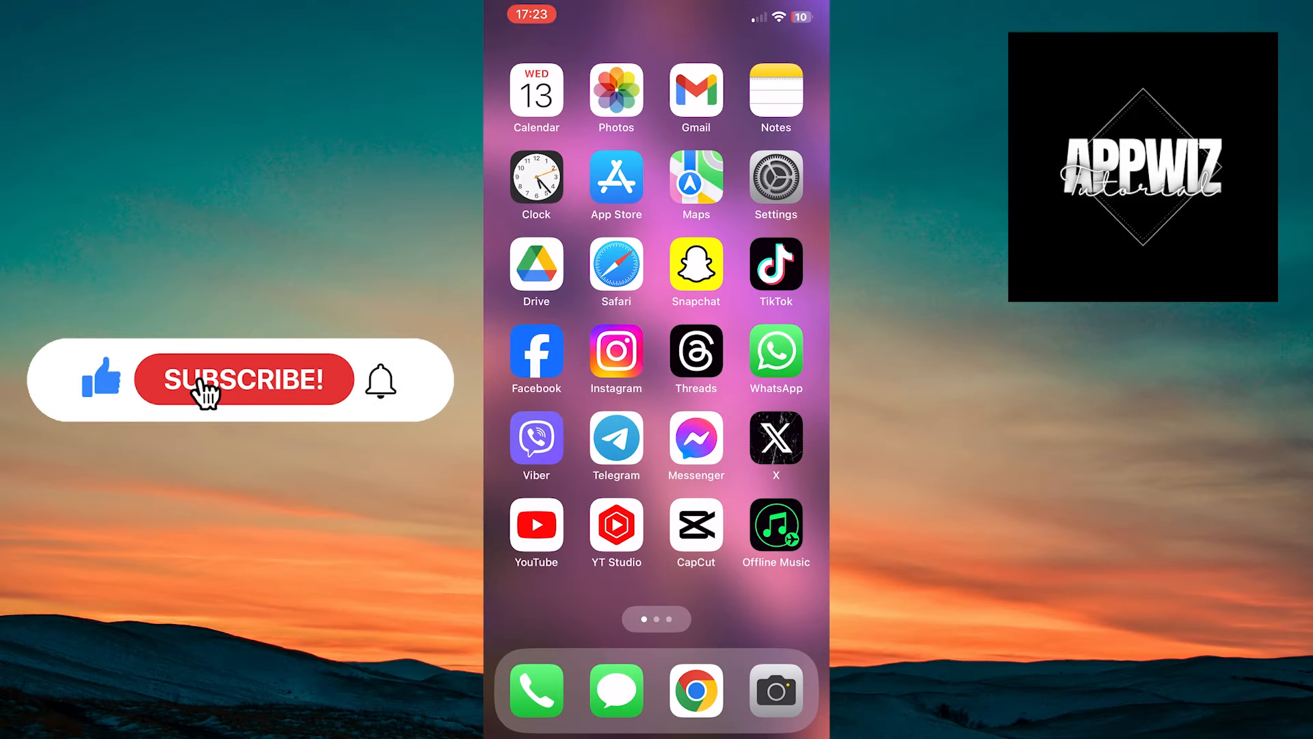
Step: Launch CapCut and start a new project with the ladybug photo as its clip
{"action": "left_click", "coordinate": [244, 379]}
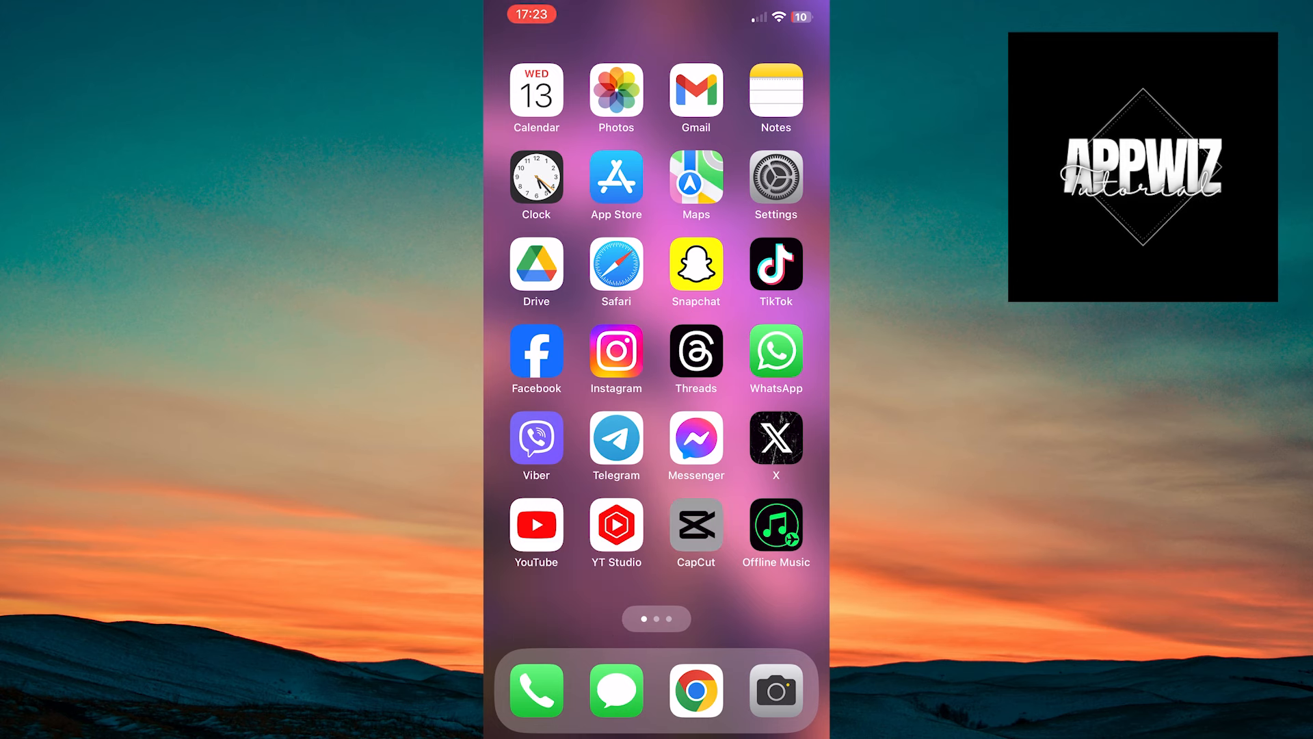
{"action": "left_click", "coordinate": [695, 523]}
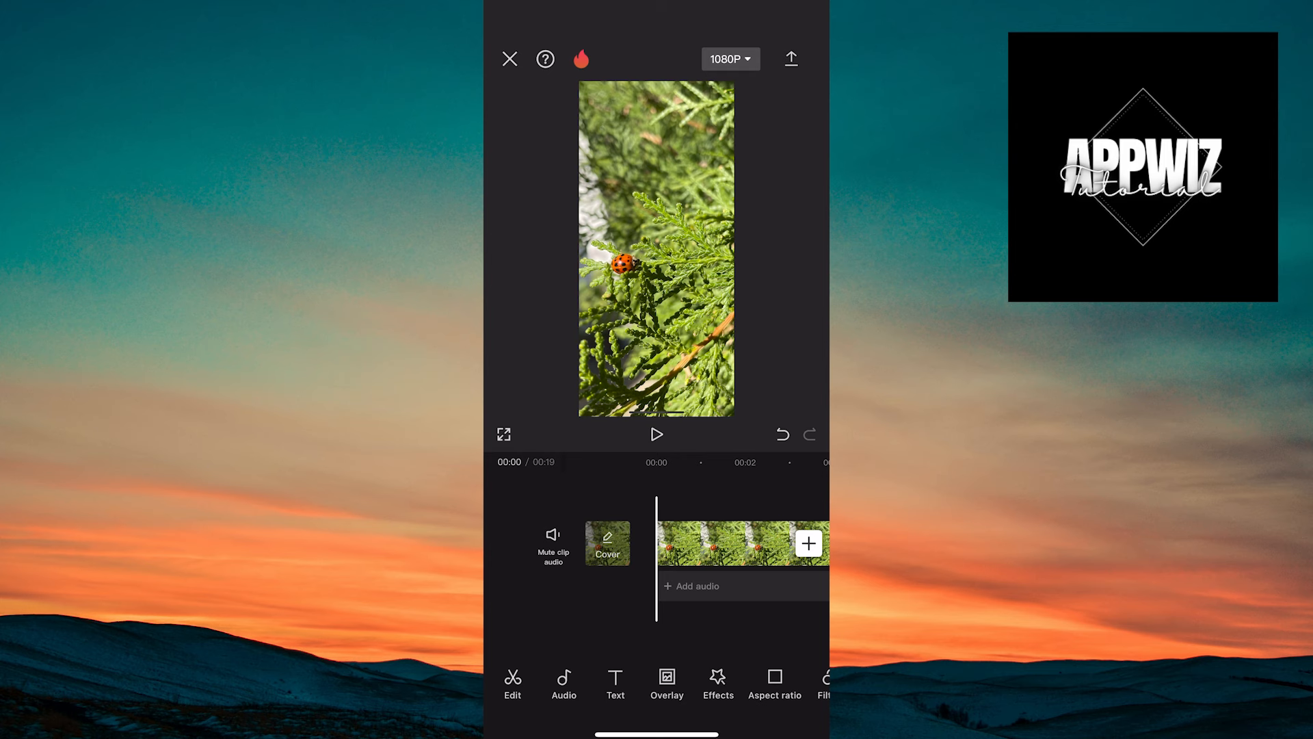
Step: Import the song extracted from a video as an audio track beneath the ladybug clip
{"action": "left_click", "coordinate": [562, 682]}
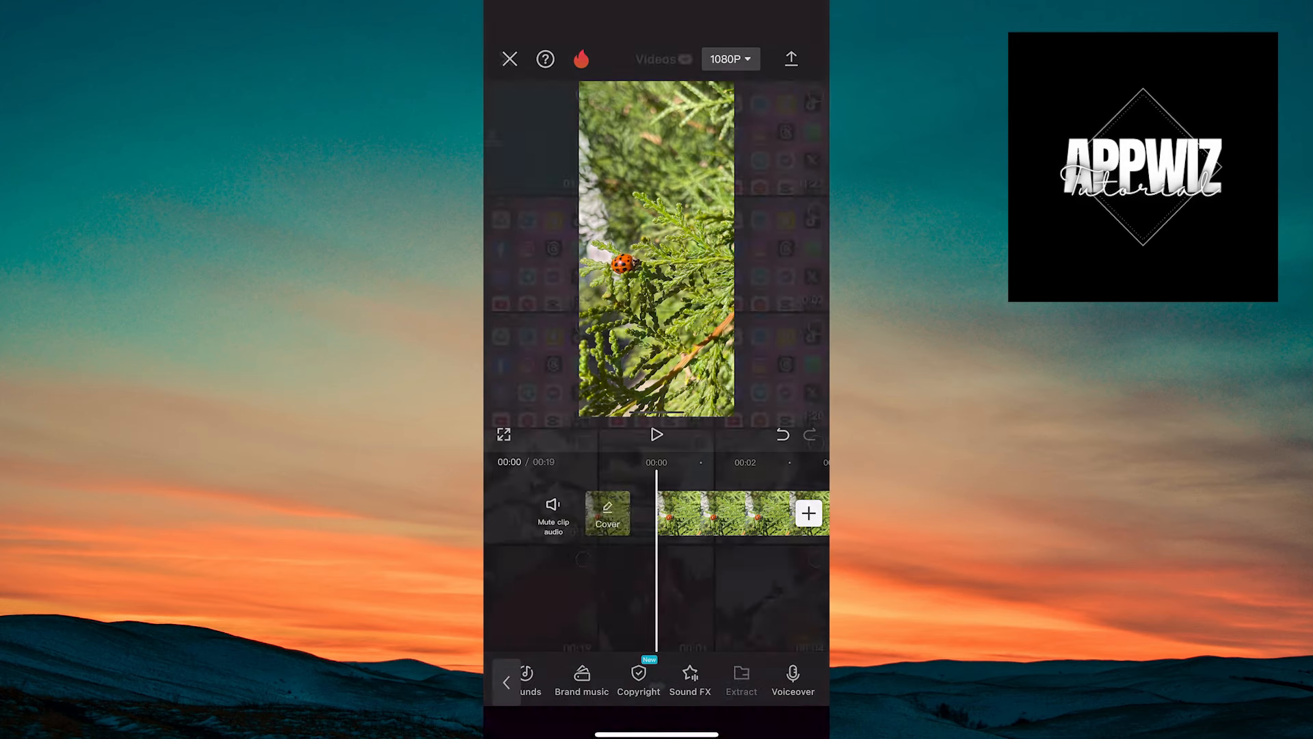
{"action": "left_click", "coordinate": [740, 678]}
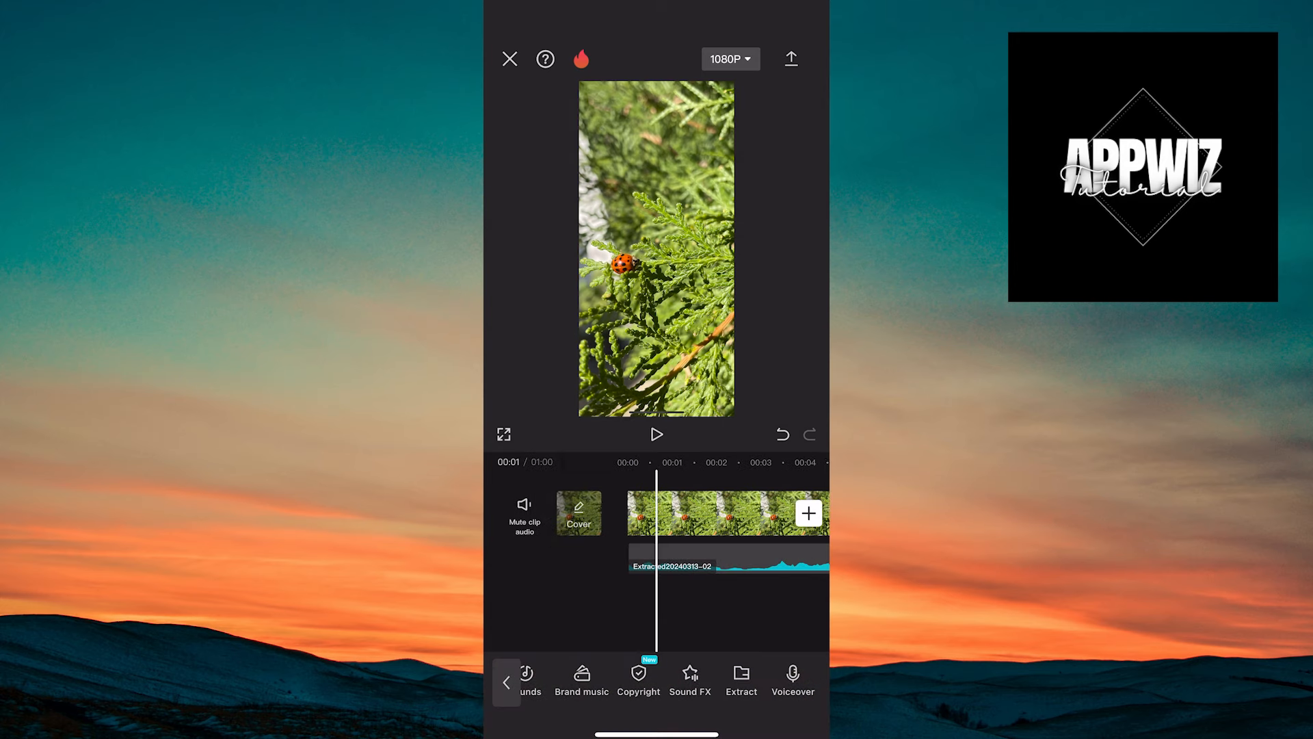
{"action": "left_click", "coordinate": [729, 559]}
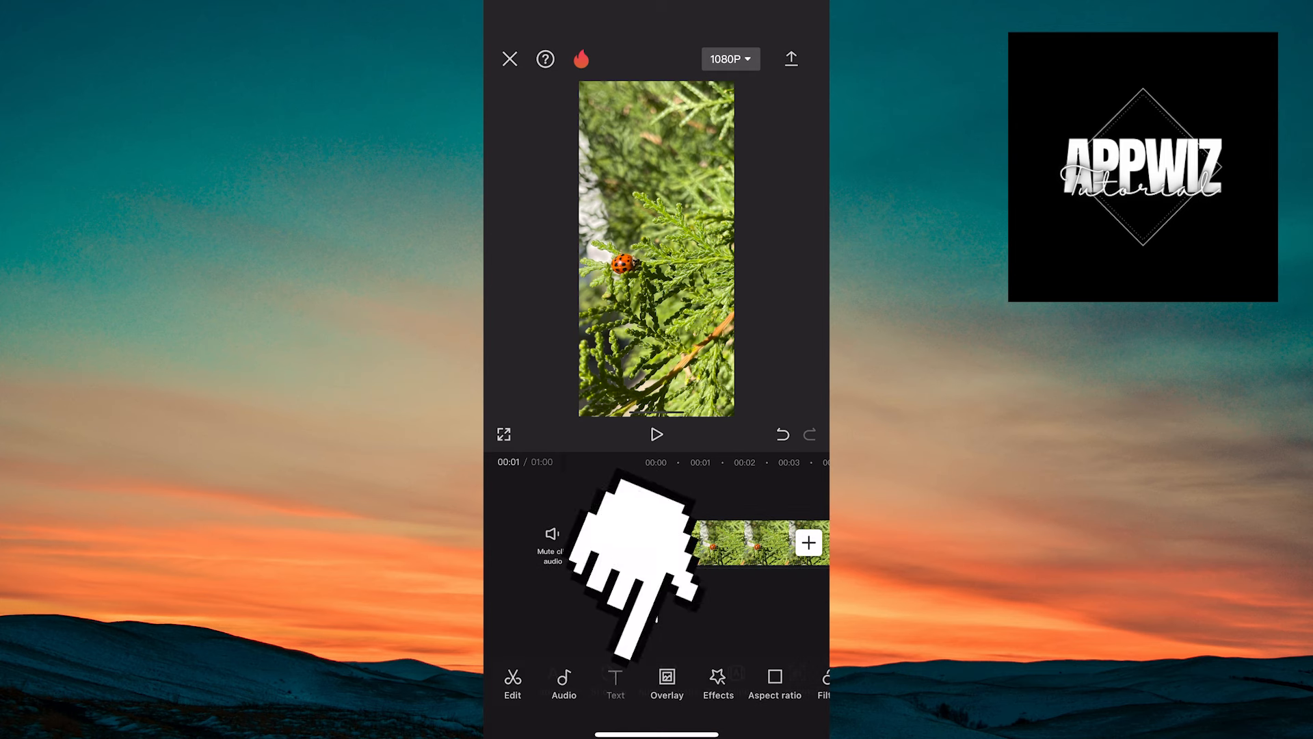
Step: Start Auto lyrics from the audio source with English as the lyrics language
{"action": "left_click", "coordinate": [614, 683]}
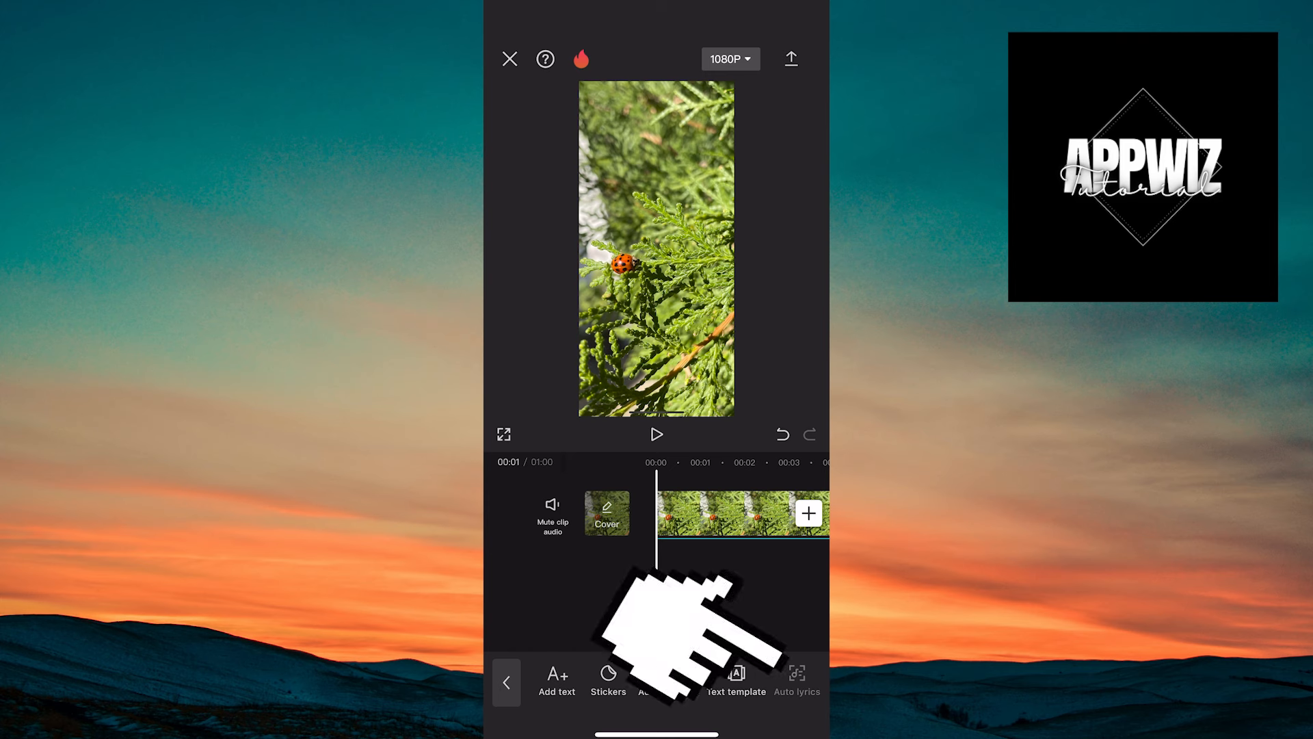
{"action": "left_click", "coordinate": [796, 680]}
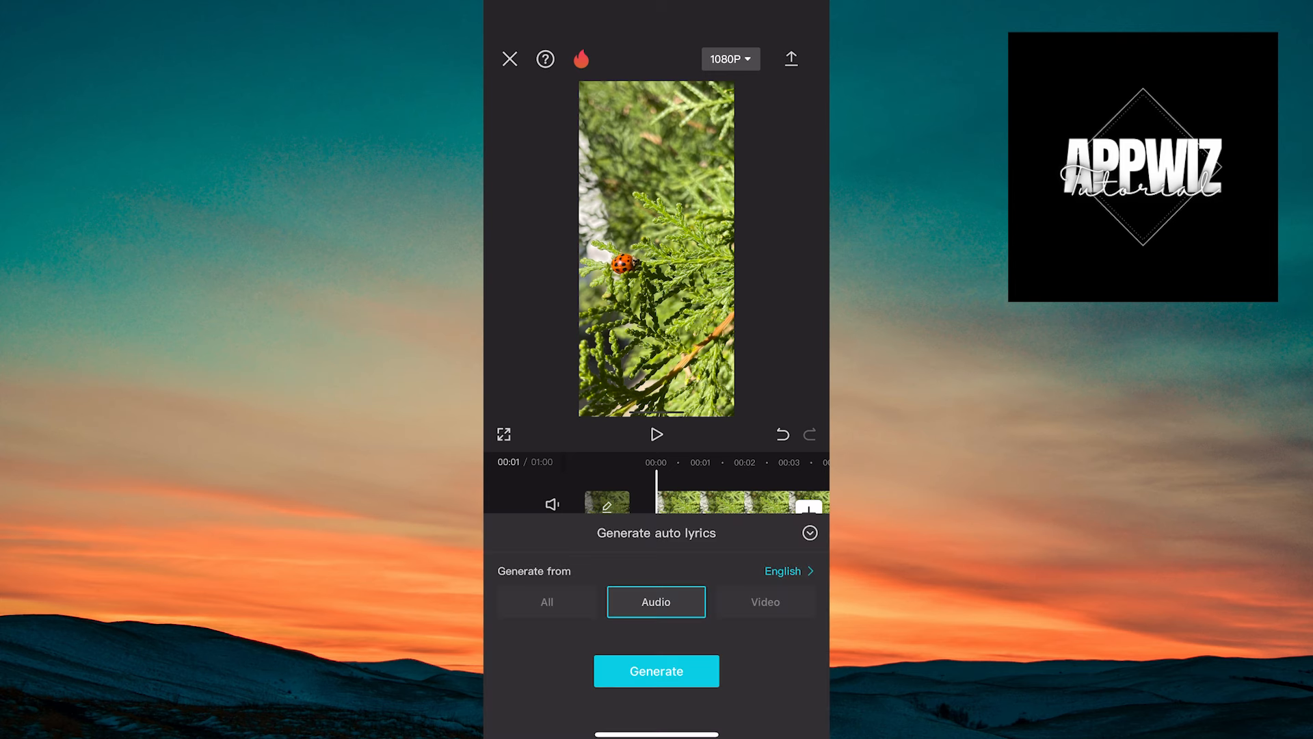
{"action": "left_click", "coordinate": [785, 570]}
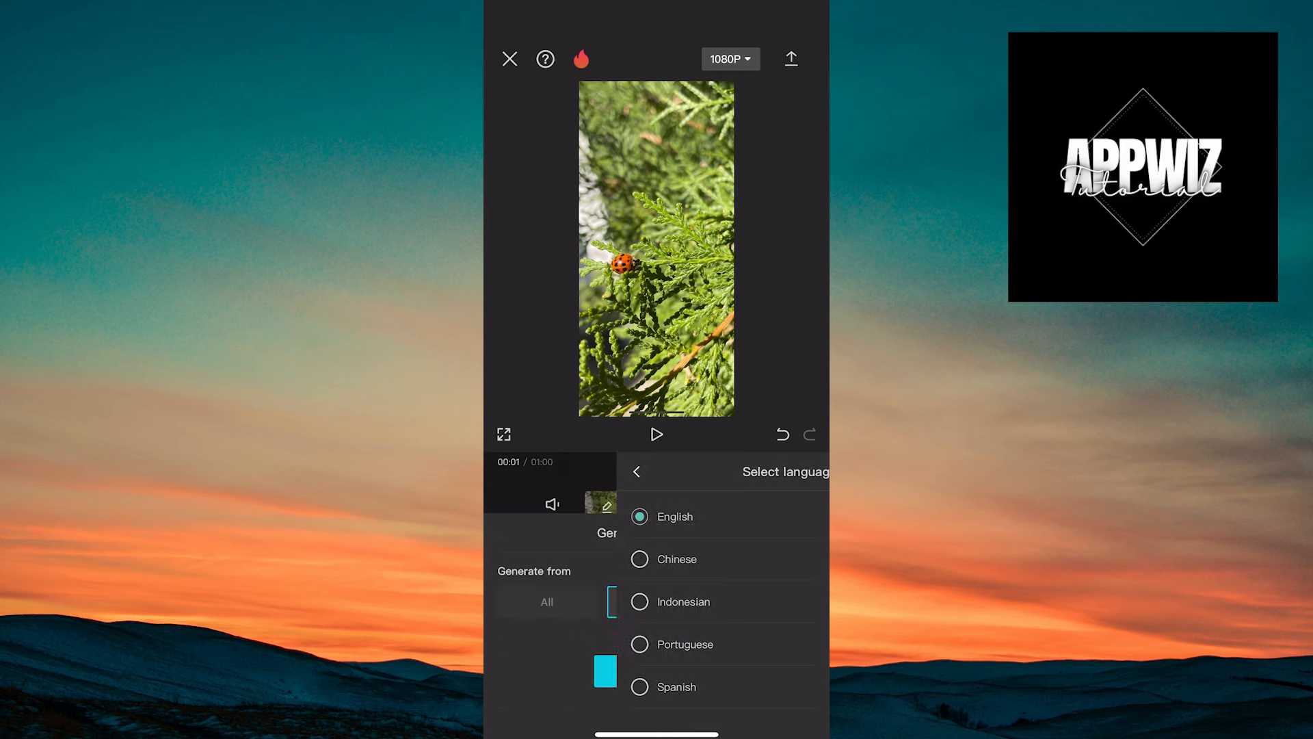
{"action": "left_click", "coordinate": [670, 516]}
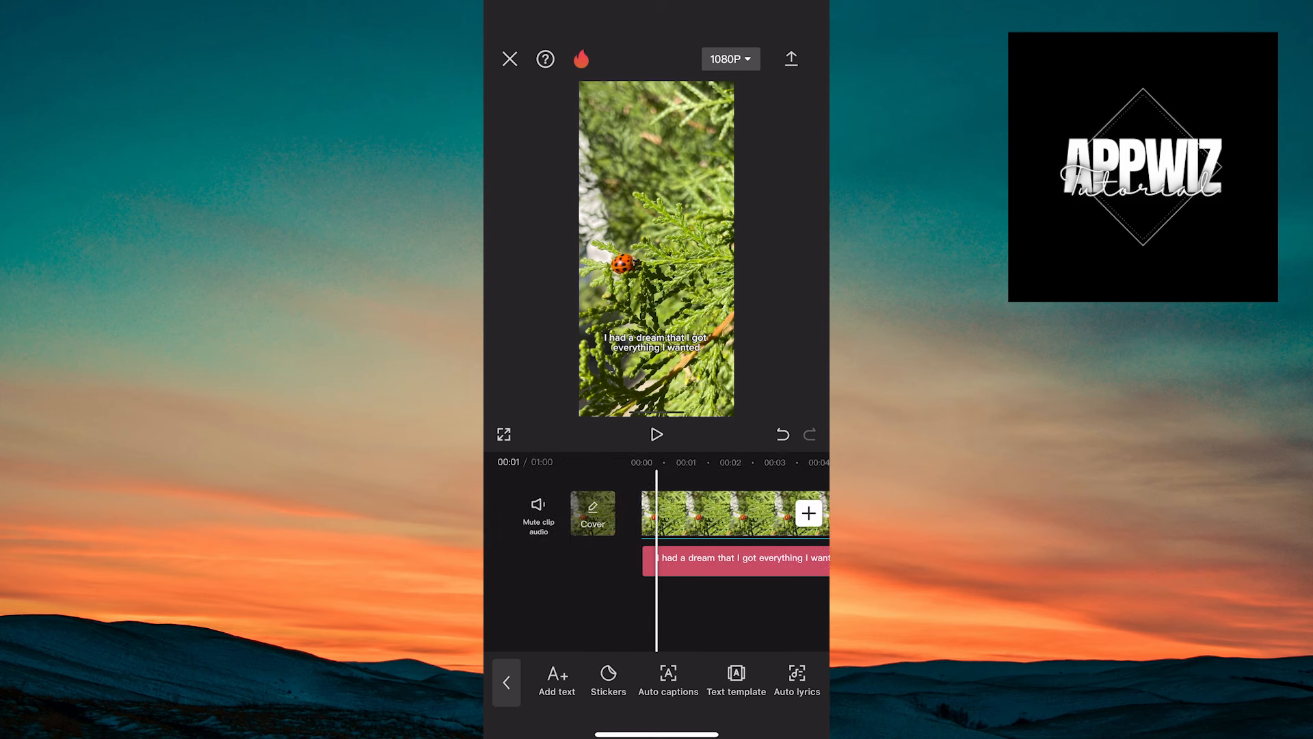
Step: Preview the generated lyric captions synced over the ladybug clip, then pause
{"action": "left_click", "coordinate": [657, 435]}
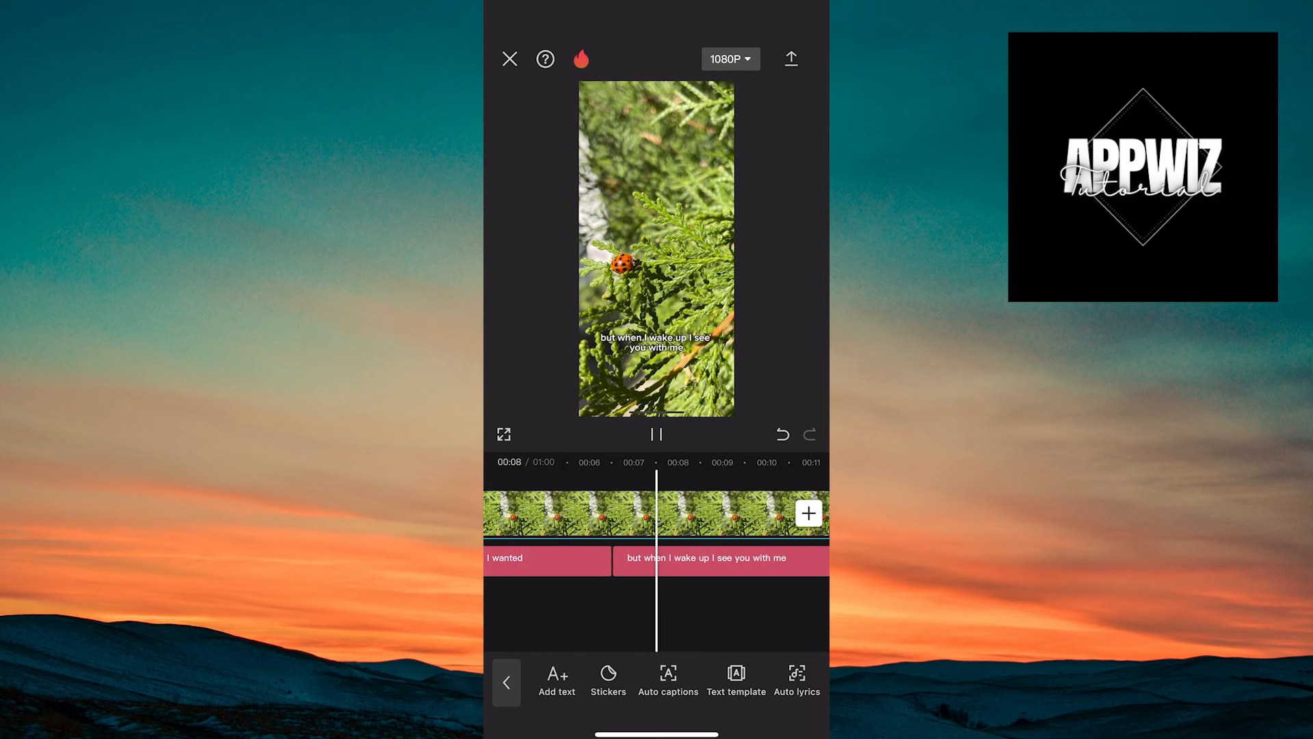
{"action": "left_click", "coordinate": [656, 434]}
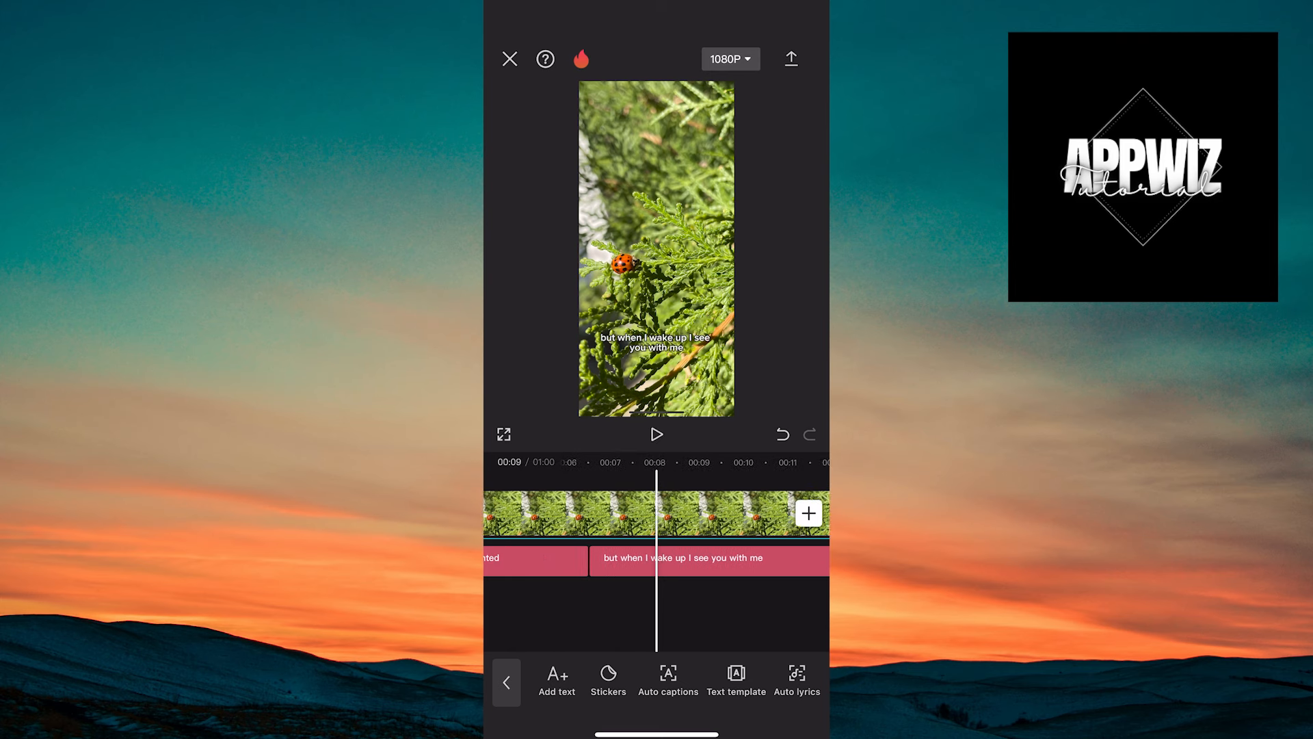